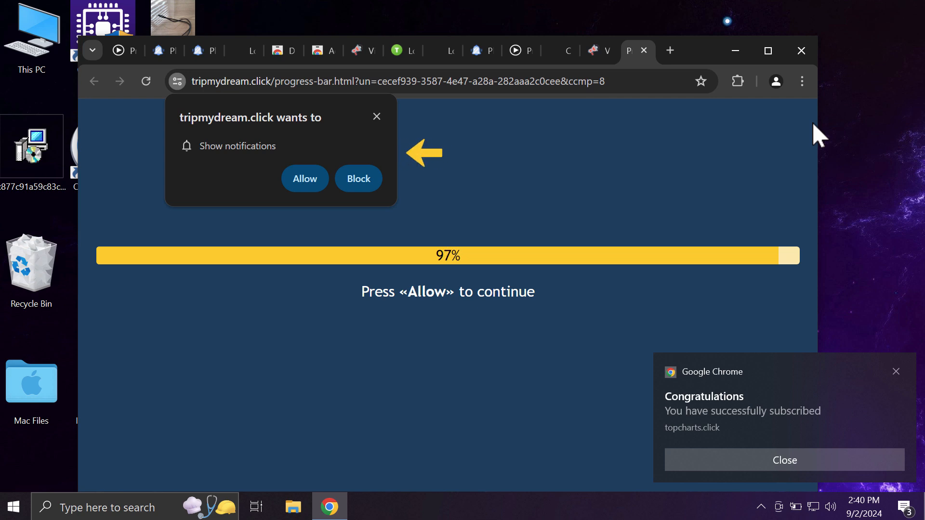
mouse_move(382, 223)
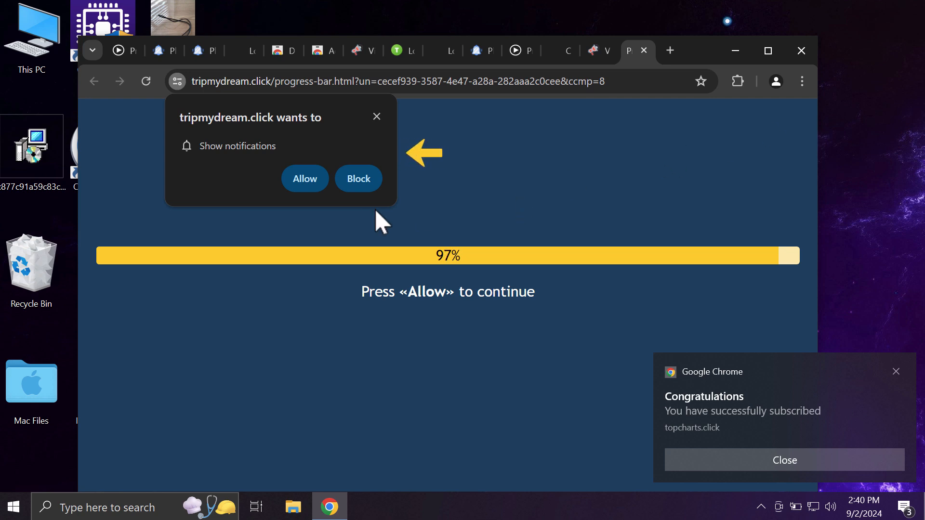
mouse_move(306, 179)
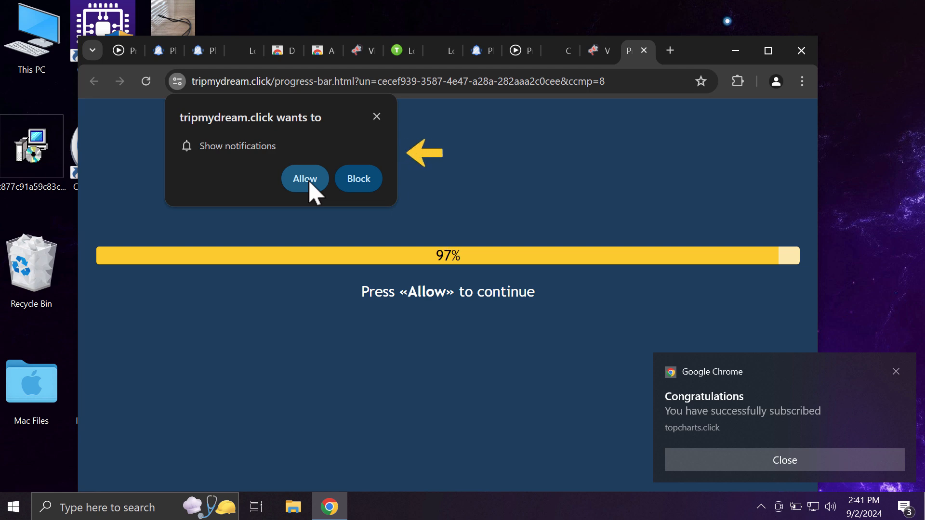
Allow notifications from tripmydream.click and close the two spam tabs, leaving a new tab page.
left_click(305, 179)
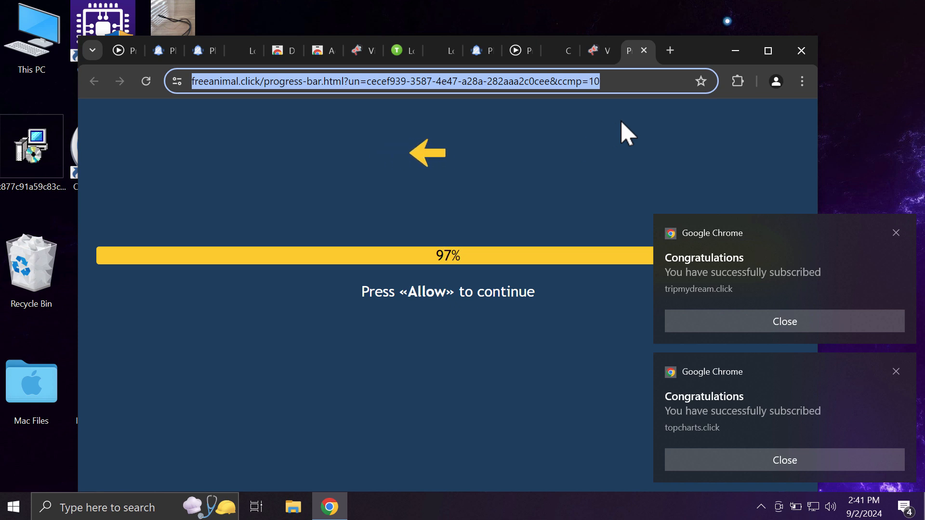
mouse_move(652, 59)
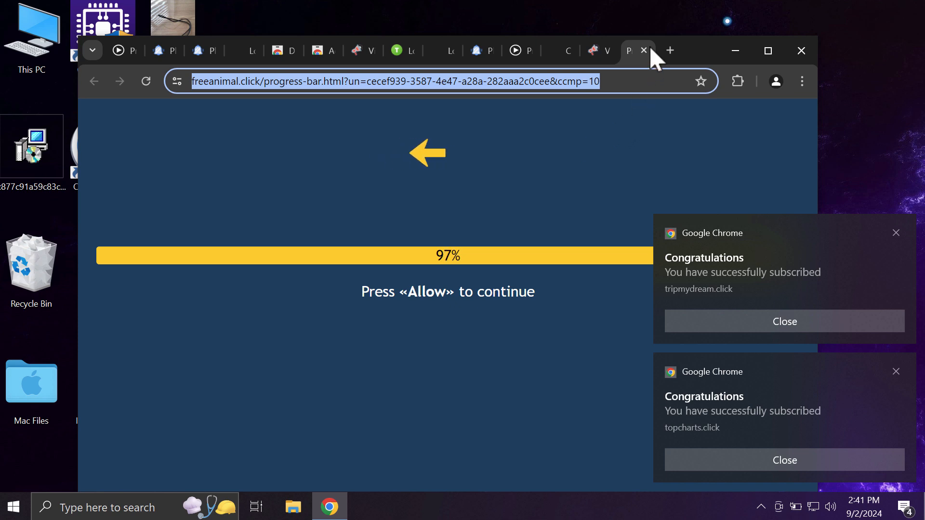
left_click(645, 51)
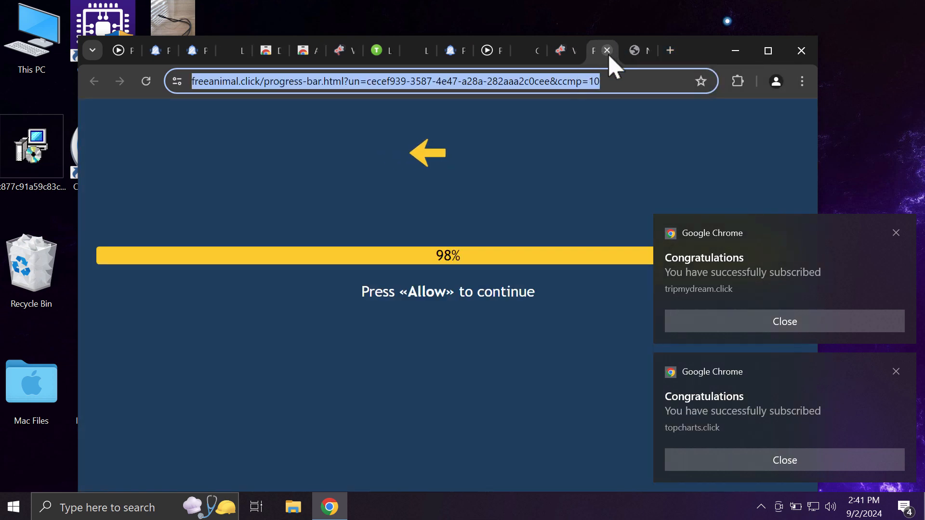
left_click(607, 50)
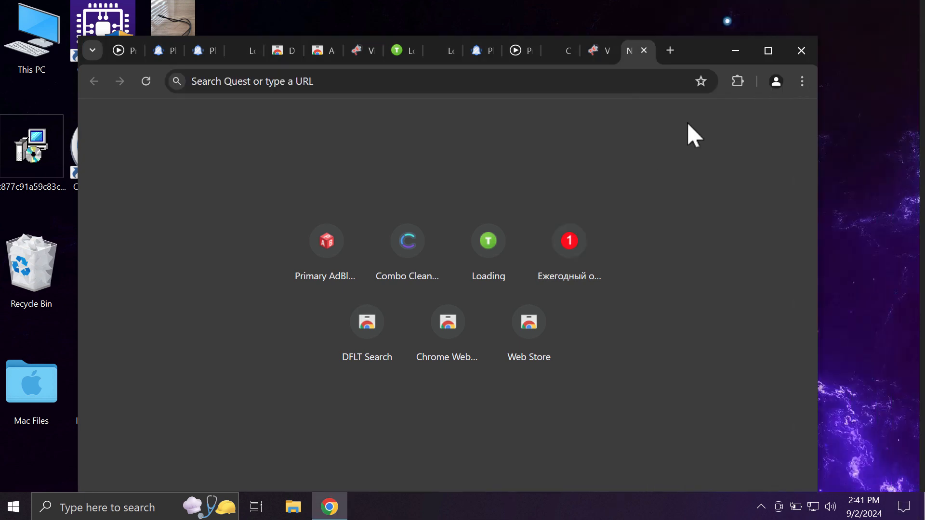
Reach Chrome's Notifications site settings via Settings > Privacy and security > Site settings.
left_click(801, 81)
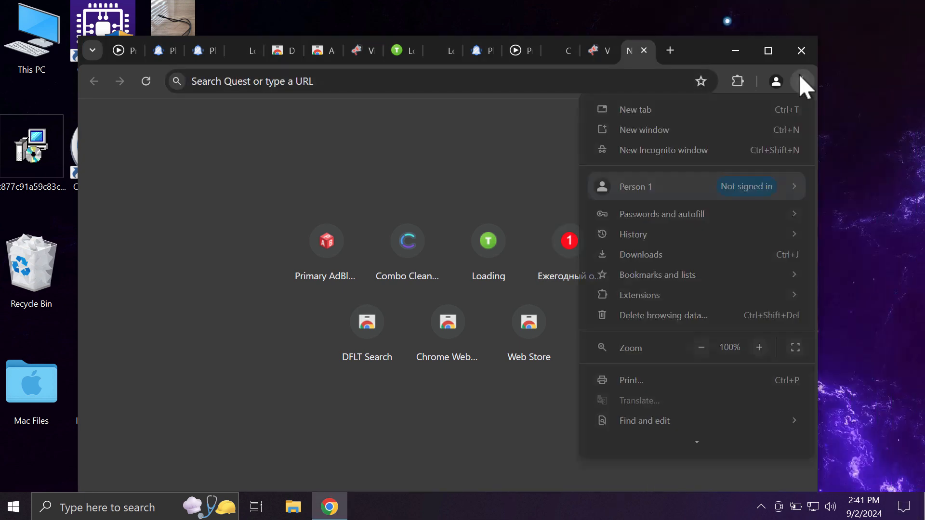
scroll("down", 3)
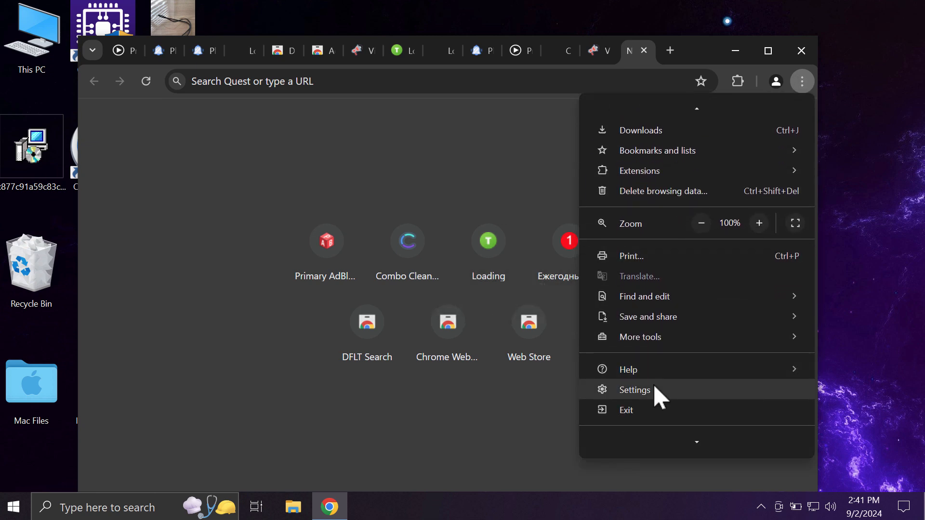
left_click(634, 389)
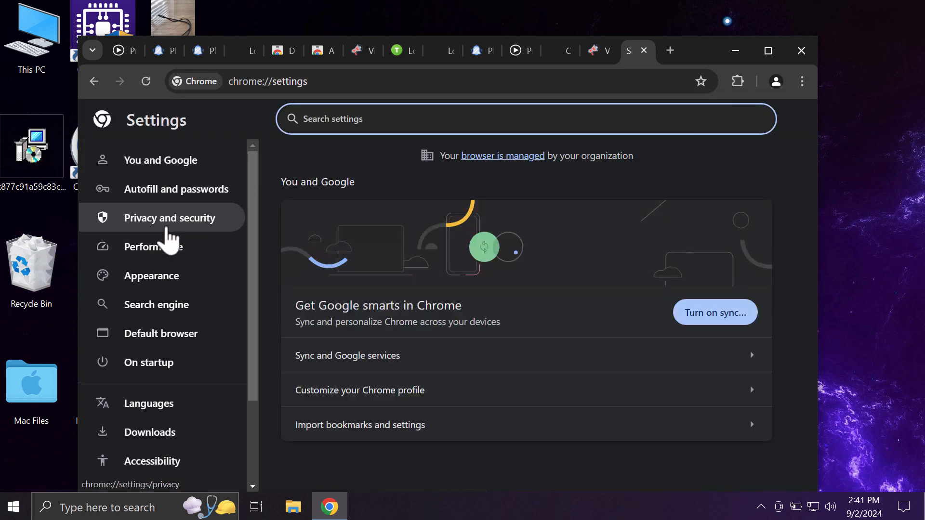
left_click(170, 218)
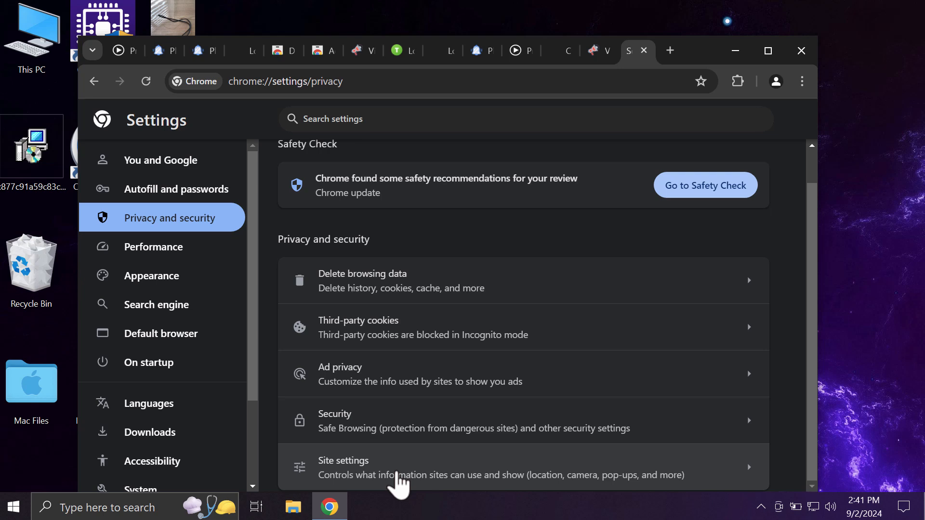
left_click(413, 466)
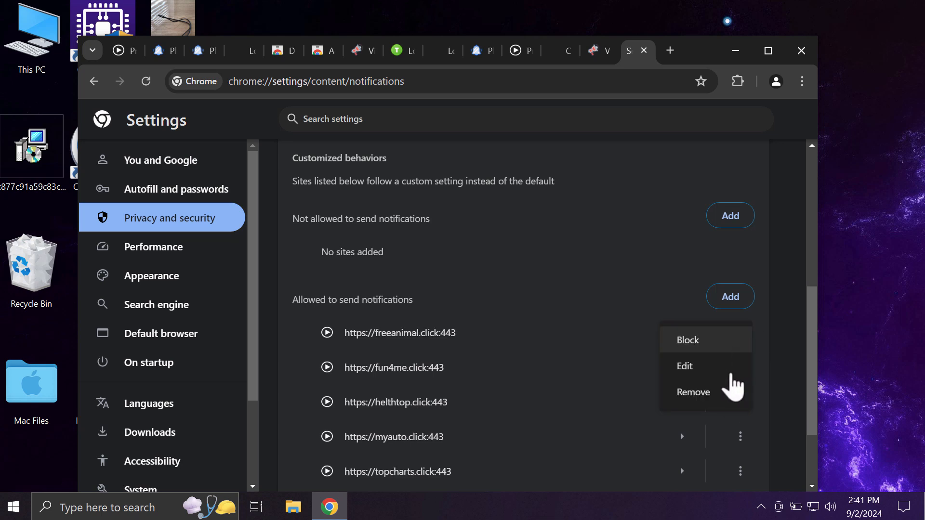
Remove freeanimal.click and the next spam site from allowed notifications, then go to combocleaner.com.
left_click(693, 392)
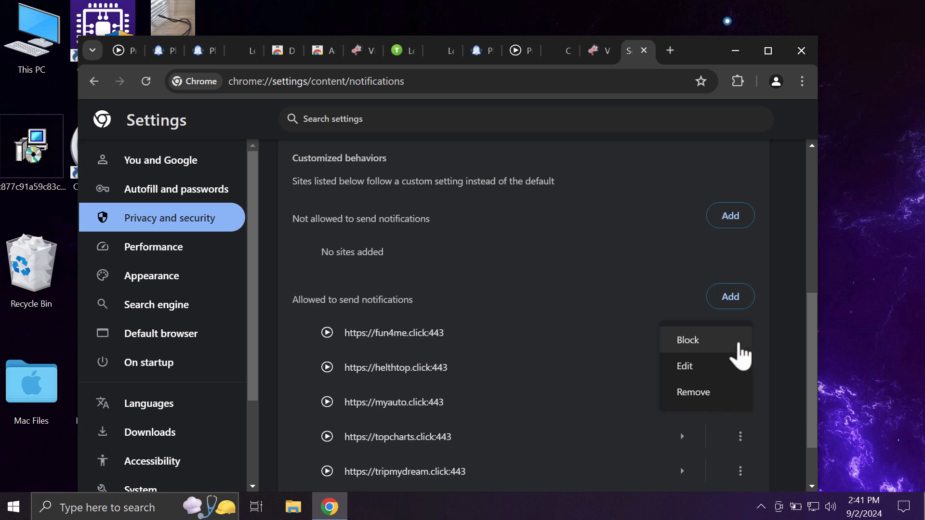
left_click(687, 340)
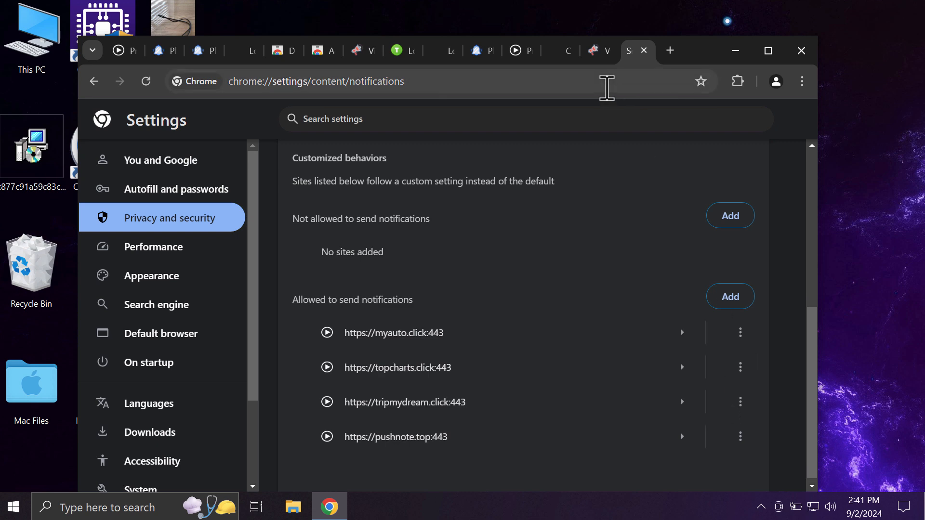
type("combocleaner.com")
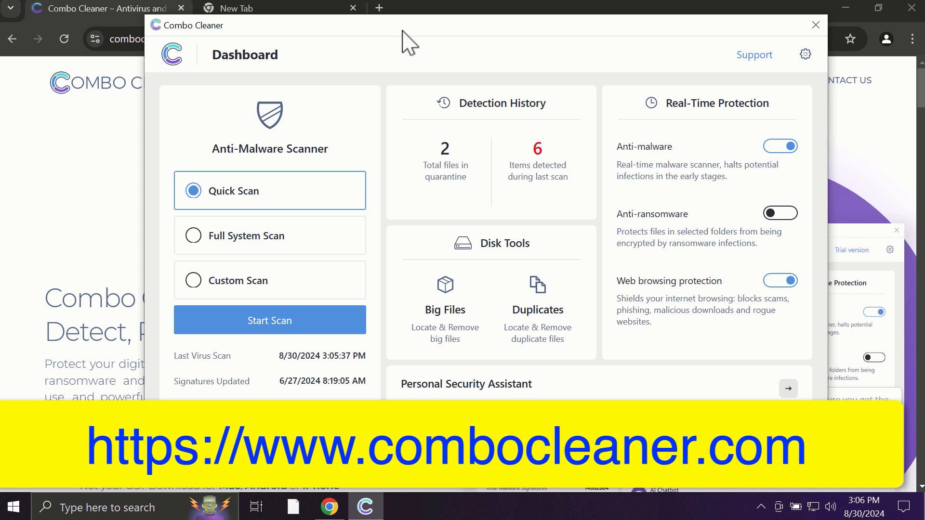
mouse_move(158, 209)
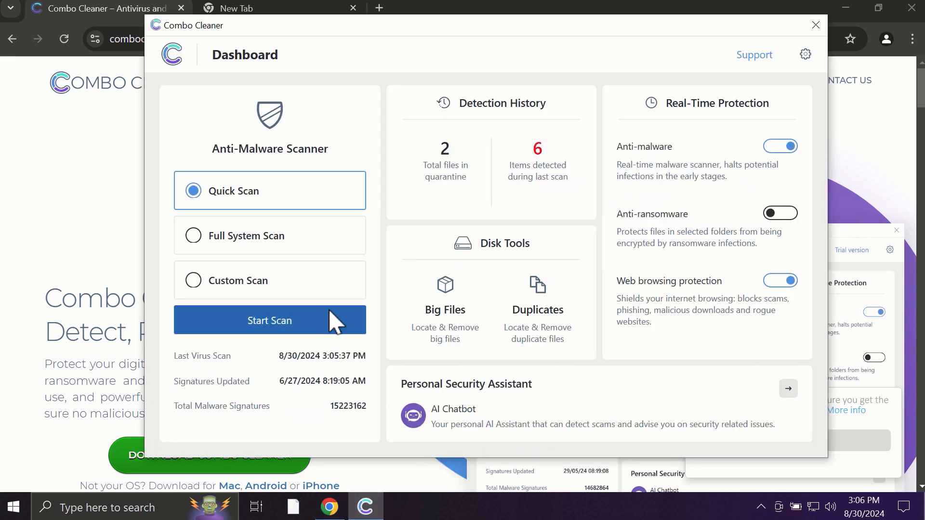
Start a Combo Cleaner quick scan, which finds six threats including one ransomware file.
left_click(270, 320)
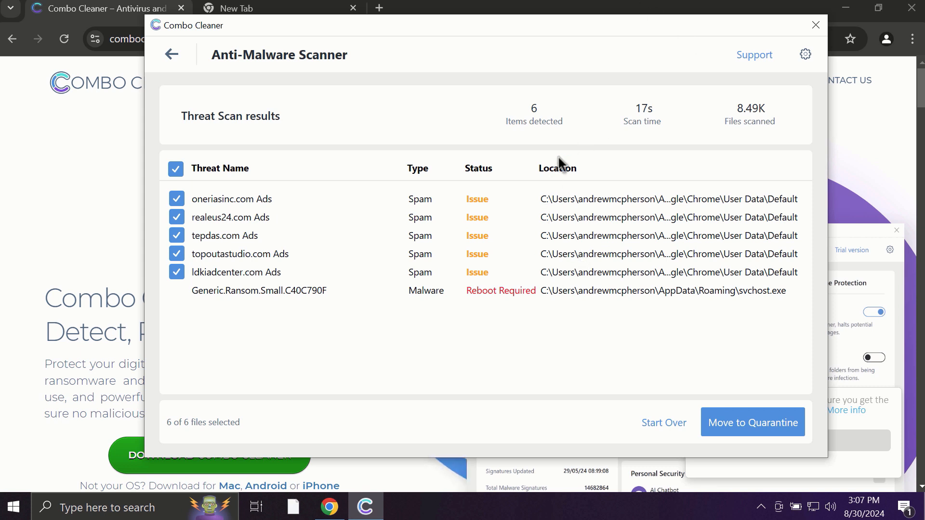
mouse_move(716, 70)
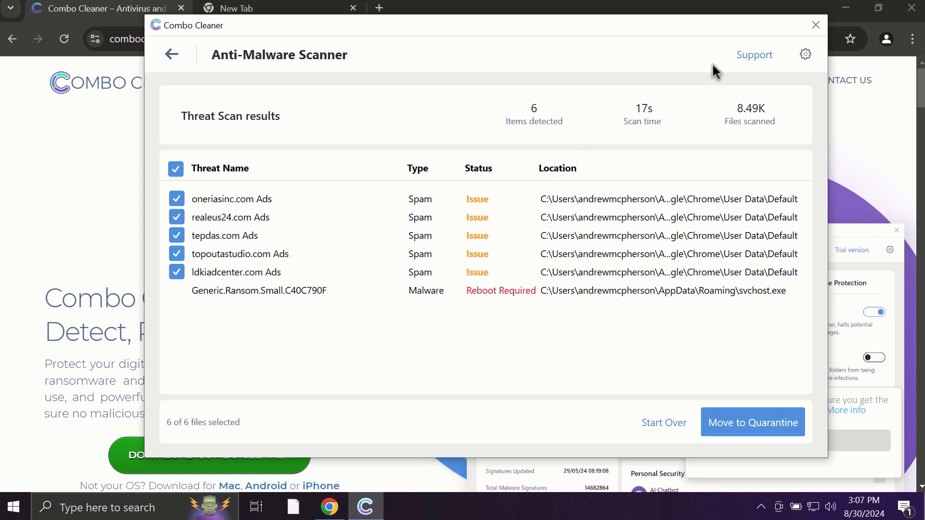
mouse_move(797, 62)
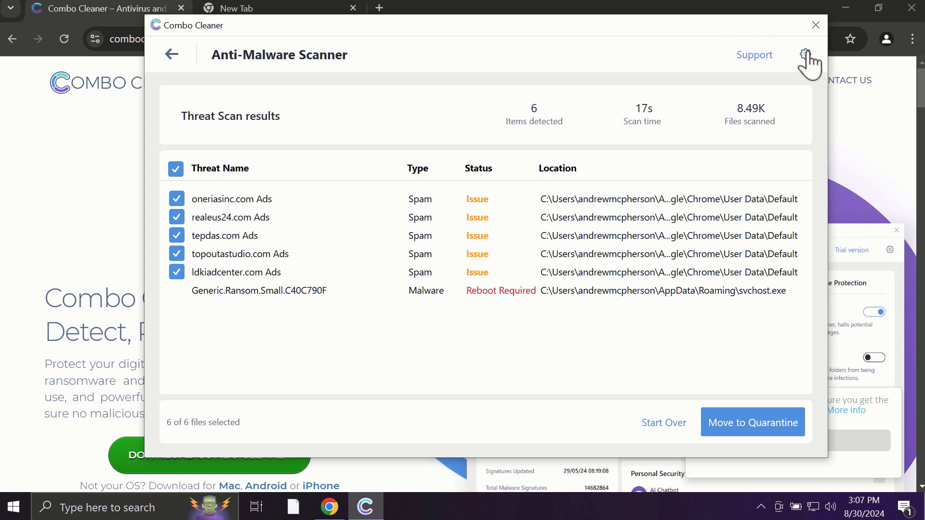
View Combo Cleaner's Anti-Ransomware settings and return to the dashboard showing found issues.
left_click(805, 54)
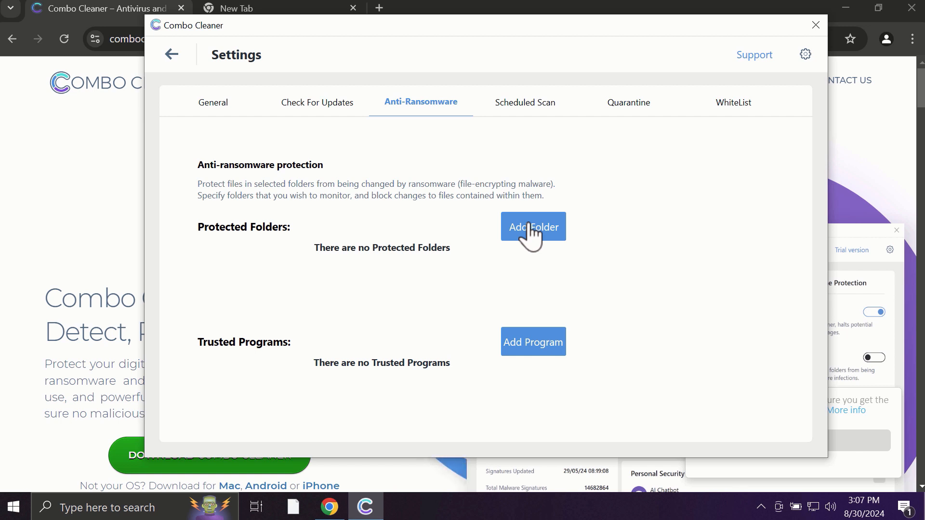
mouse_move(185, 89)
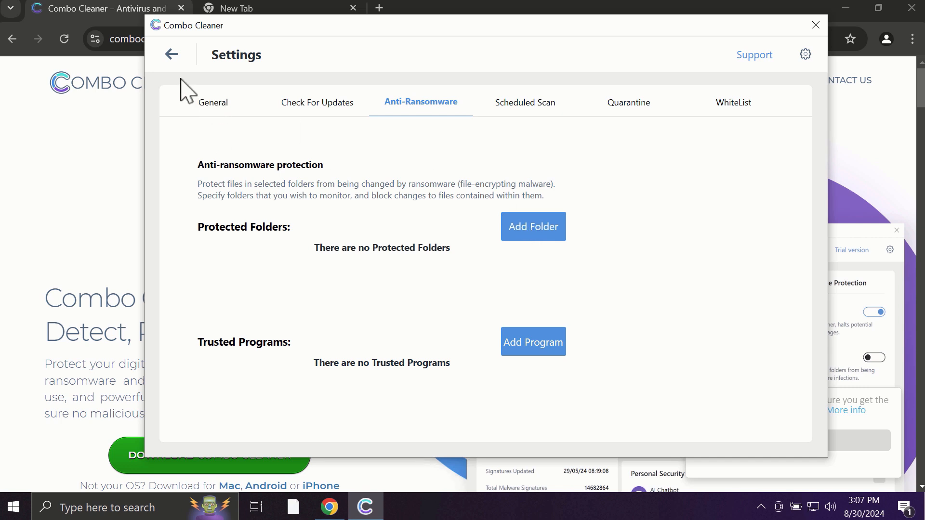
mouse_move(171, 62)
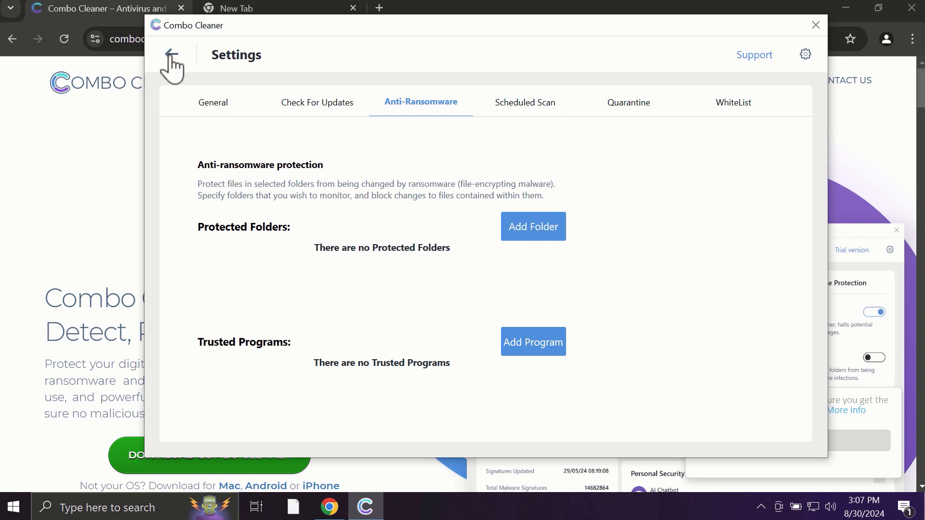
left_click(172, 65)
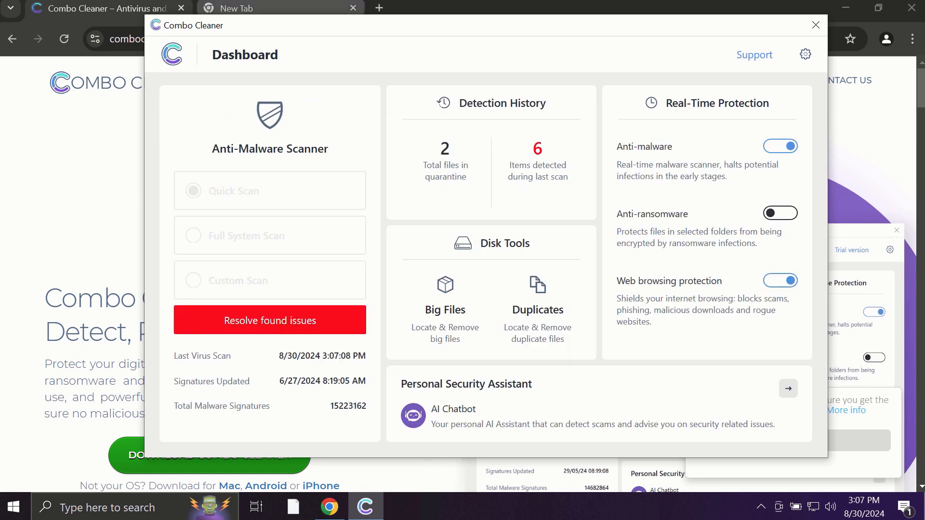